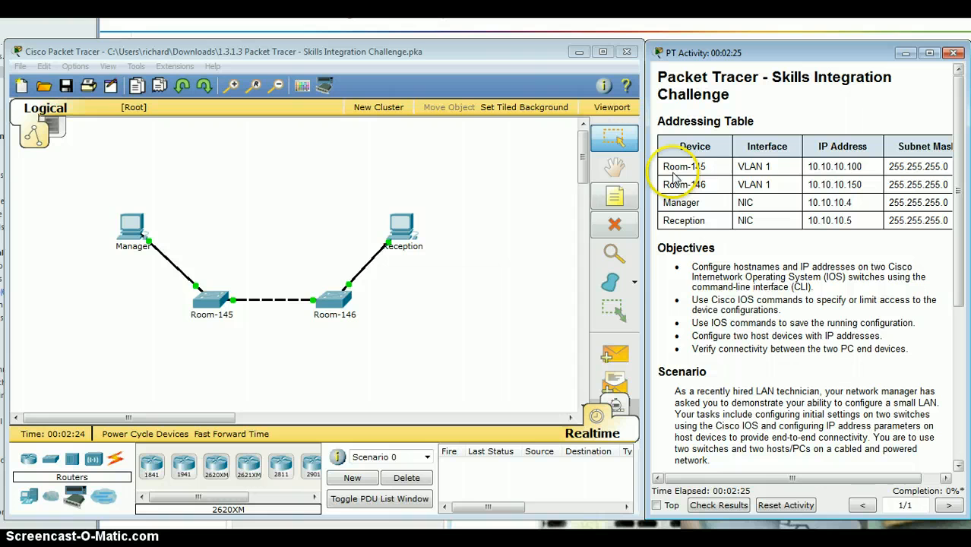
mouse_move(317, 328)
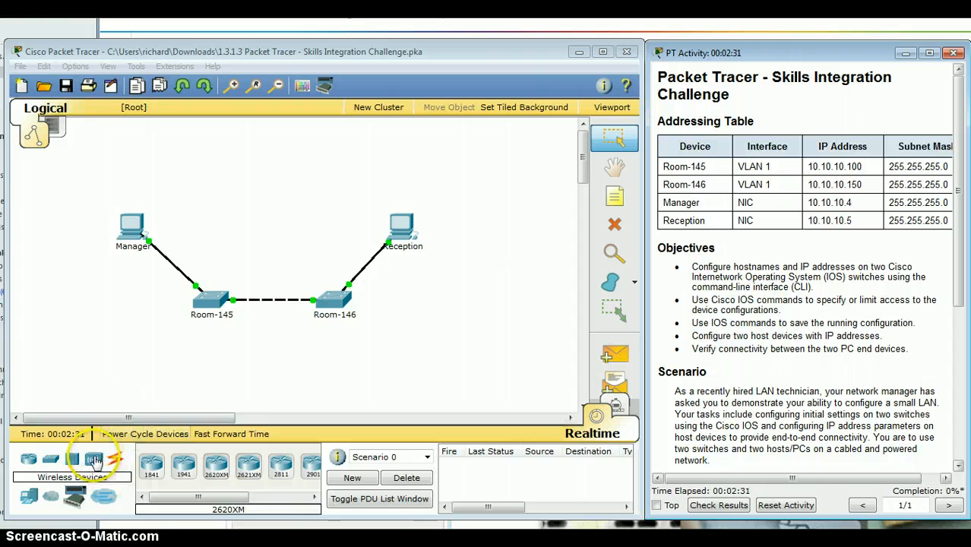
Step: Attempt to add a device and dismiss the locked device creation warning
left_click(94, 459)
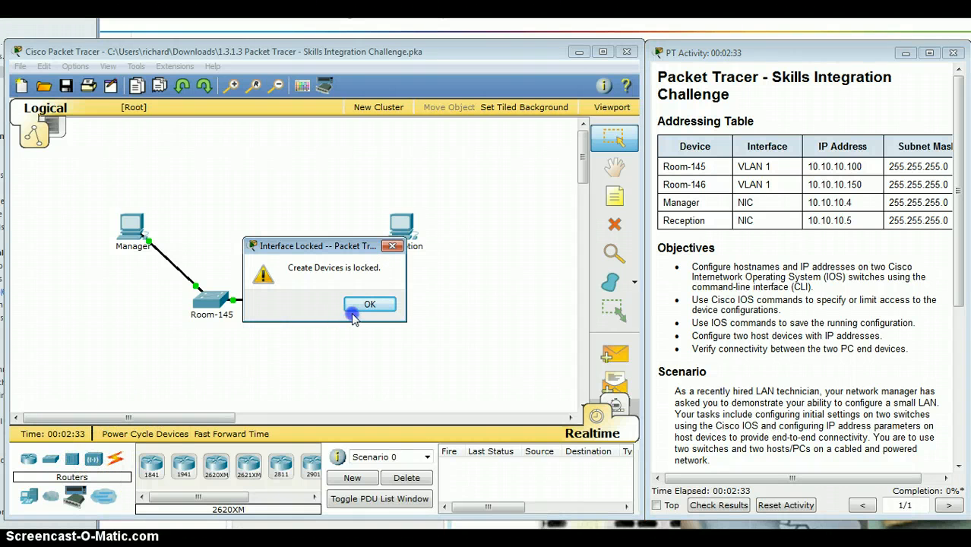
left_click(370, 303)
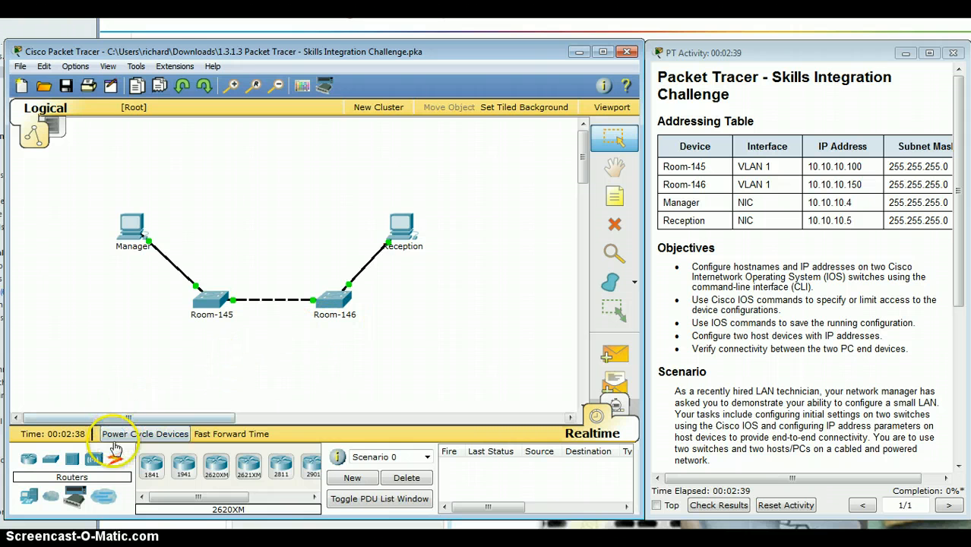
Step: Link Manager to switch Room-145's Console port with a console cable
left_click(94, 459)
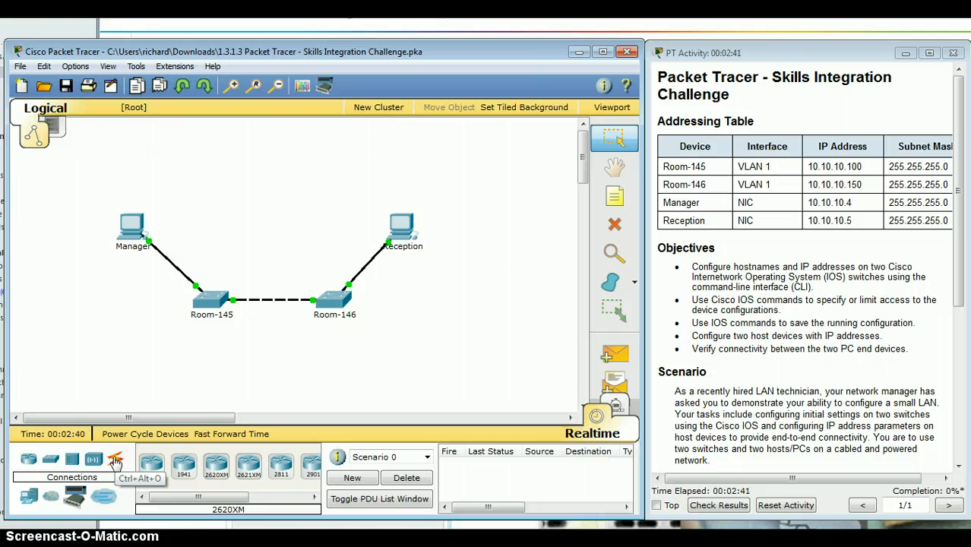
left_click(115, 459)
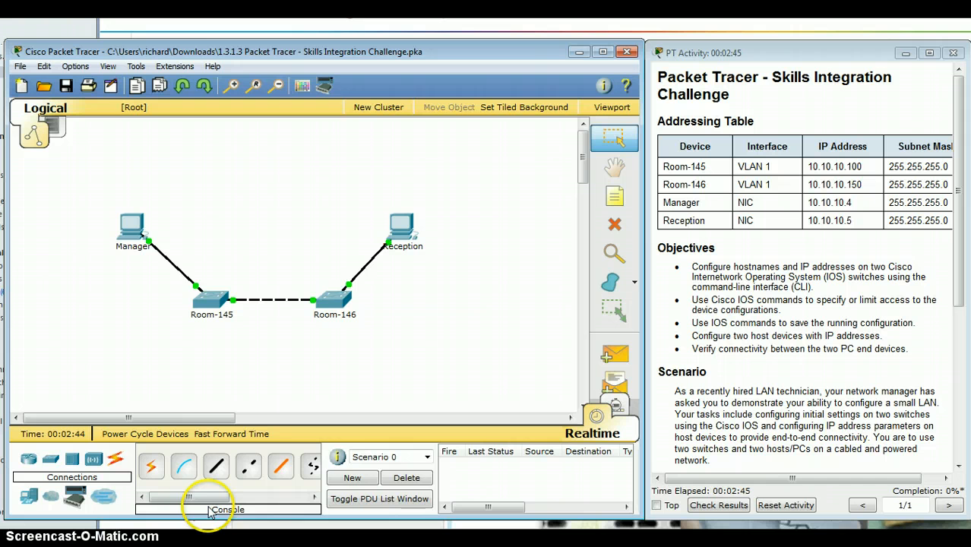
left_click(184, 467)
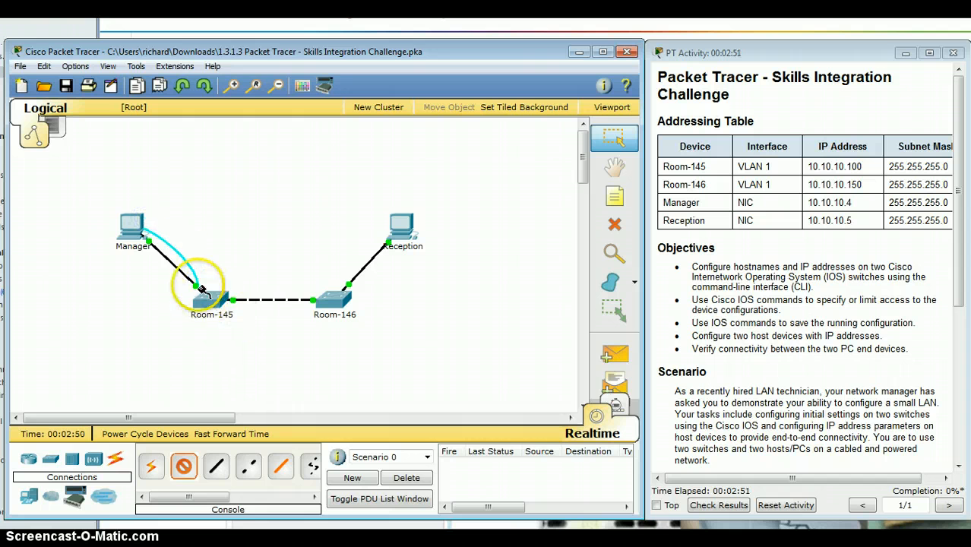
left_click(200, 288)
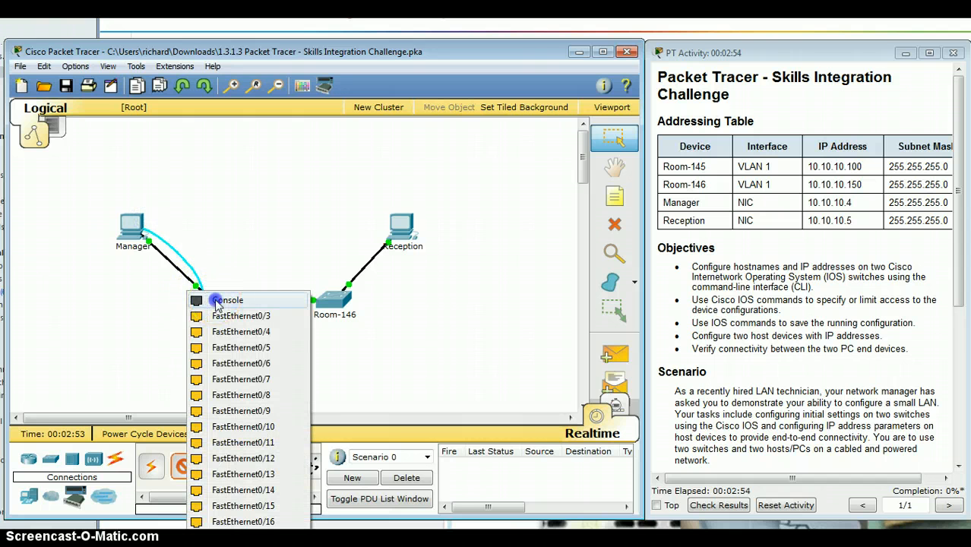
left_click(230, 301)
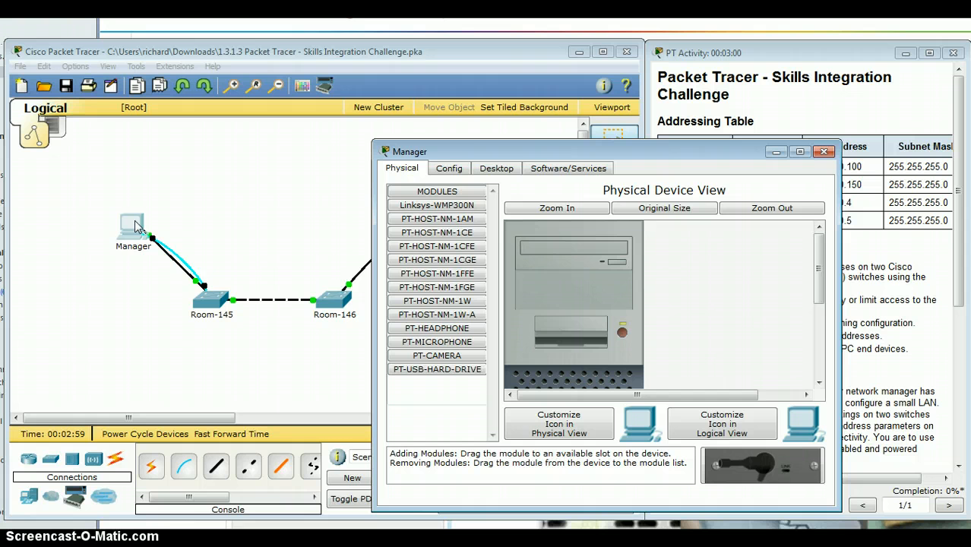
Step: Start a Terminal session with default settings, reach the Switch> prompt, and close it
left_click(497, 167)
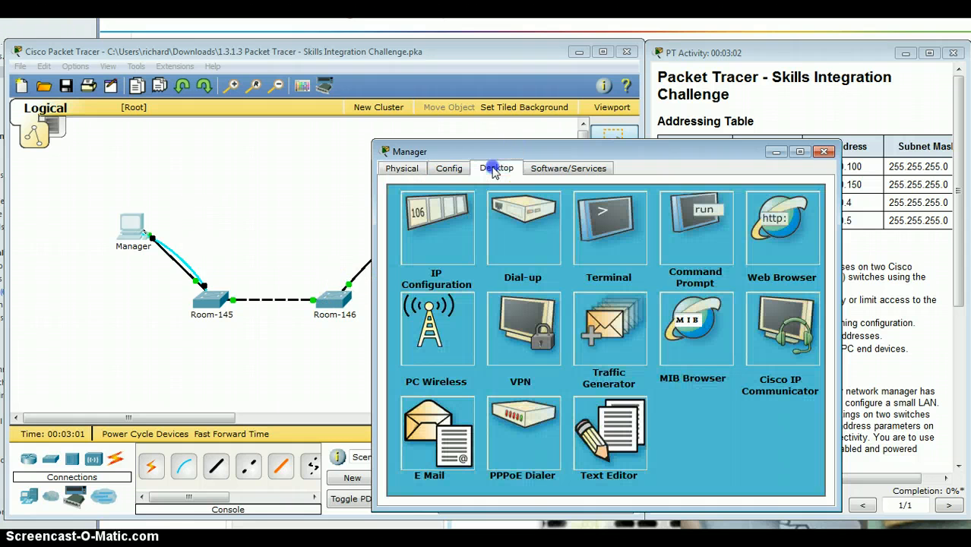
left_click(609, 228)
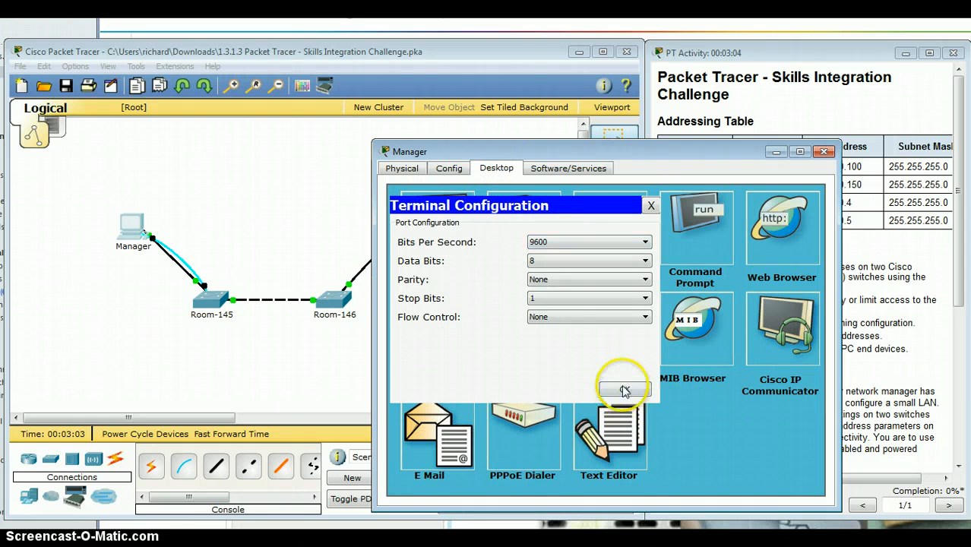
left_click(623, 389)
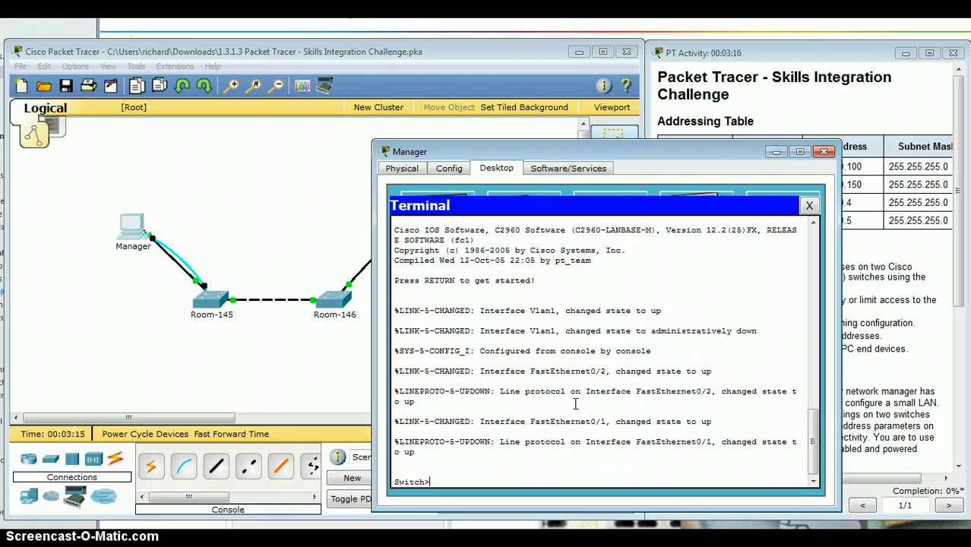
mouse_move(736, 325)
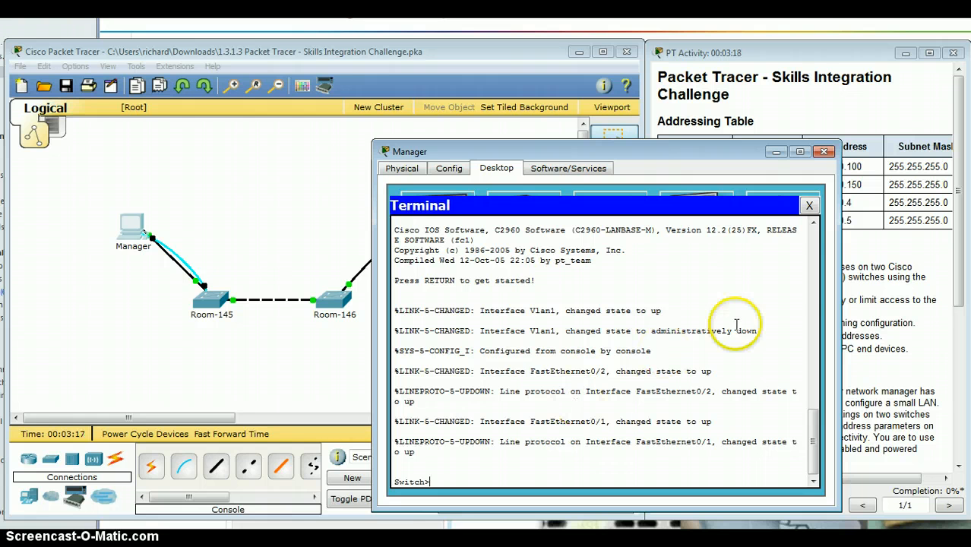
left_click(809, 205)
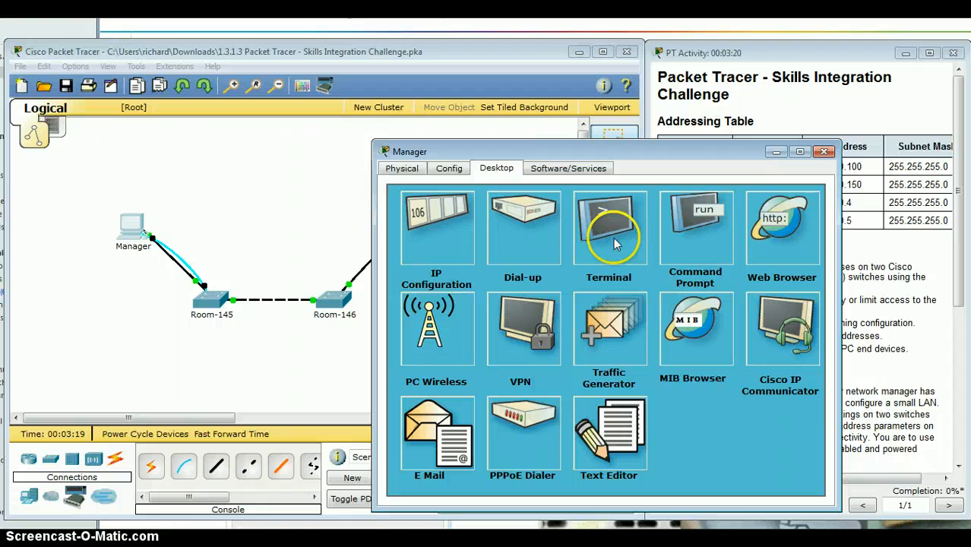